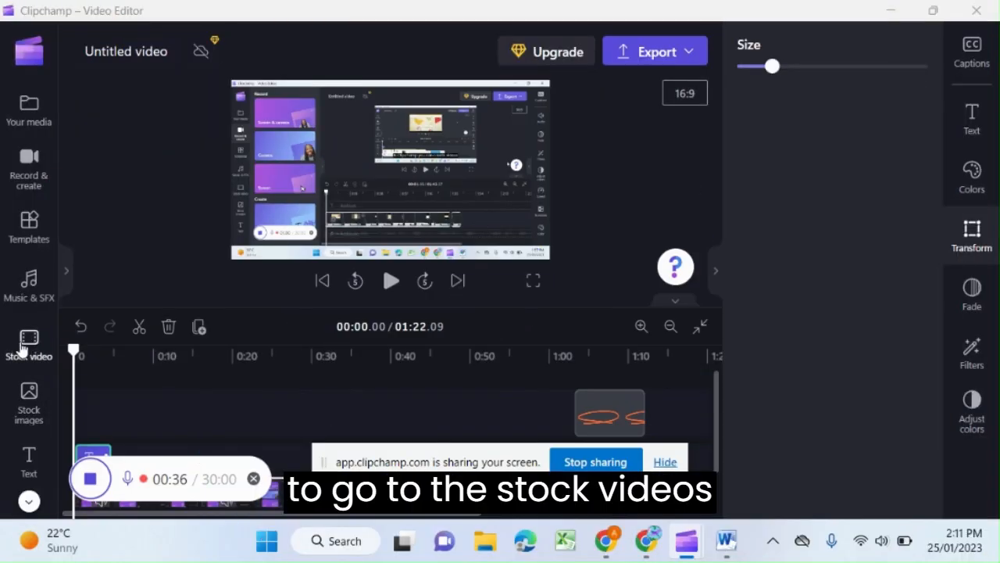
- Browse the stock video library to the full Subscribe panels collection
click(28, 340)
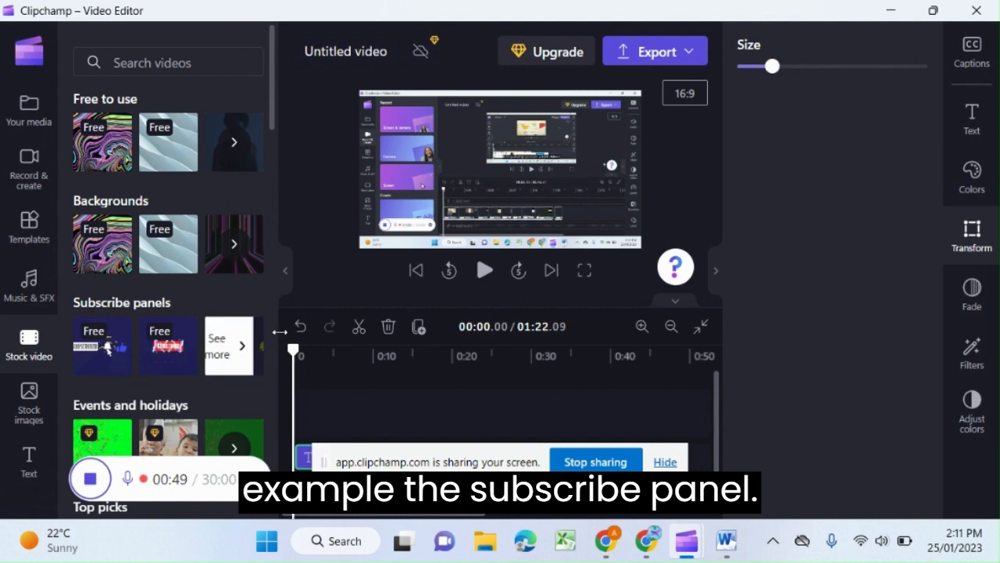
click(228, 346)
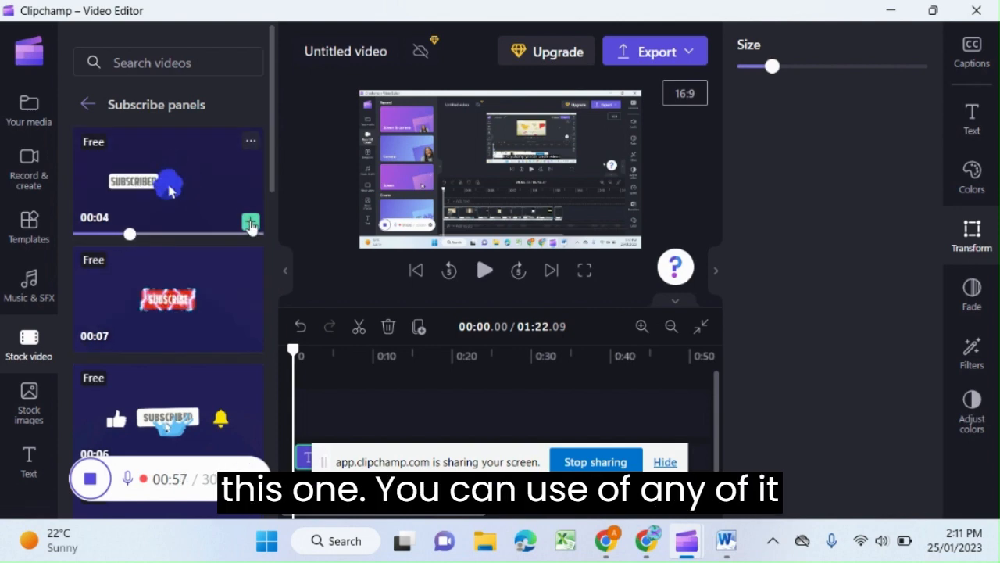
- Add the first subscribe-panel clip to the timeline and pause the preview
click(250, 223)
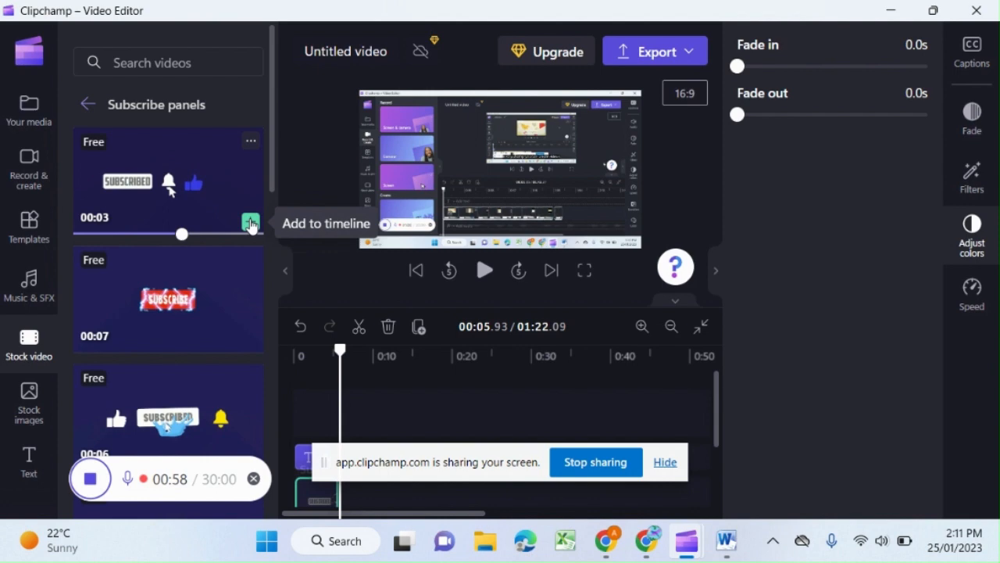
click(250, 222)
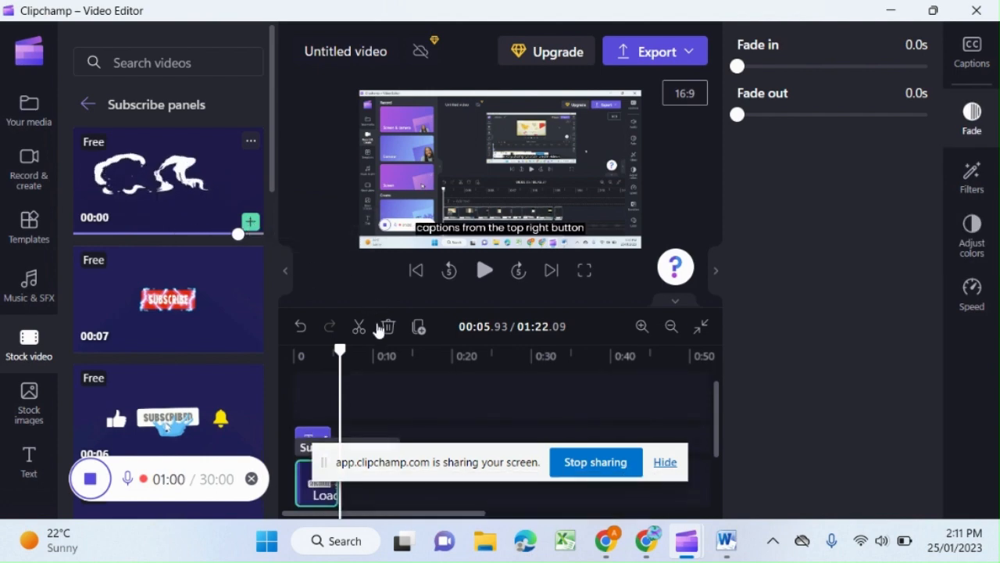
click(484, 269)
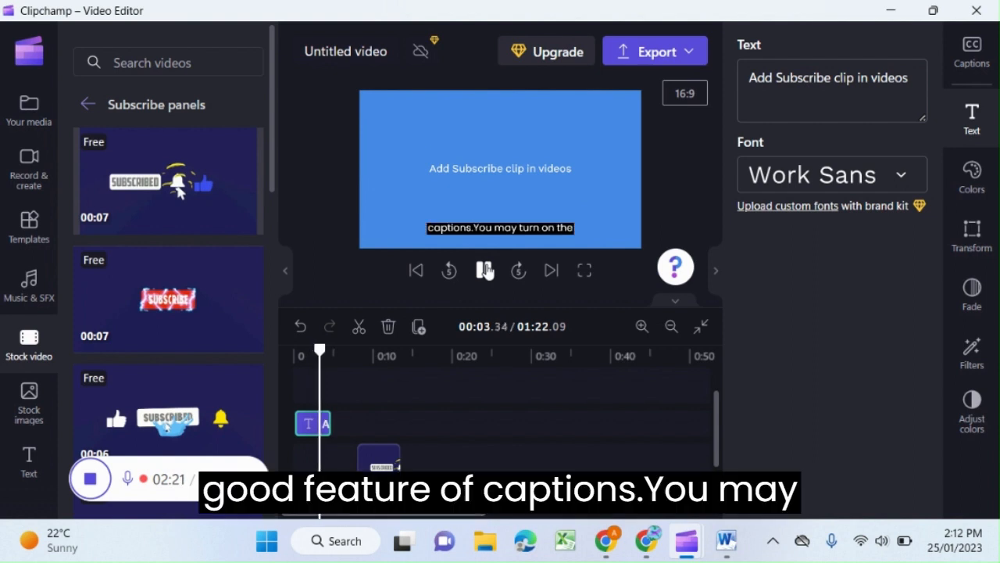
click(484, 269)
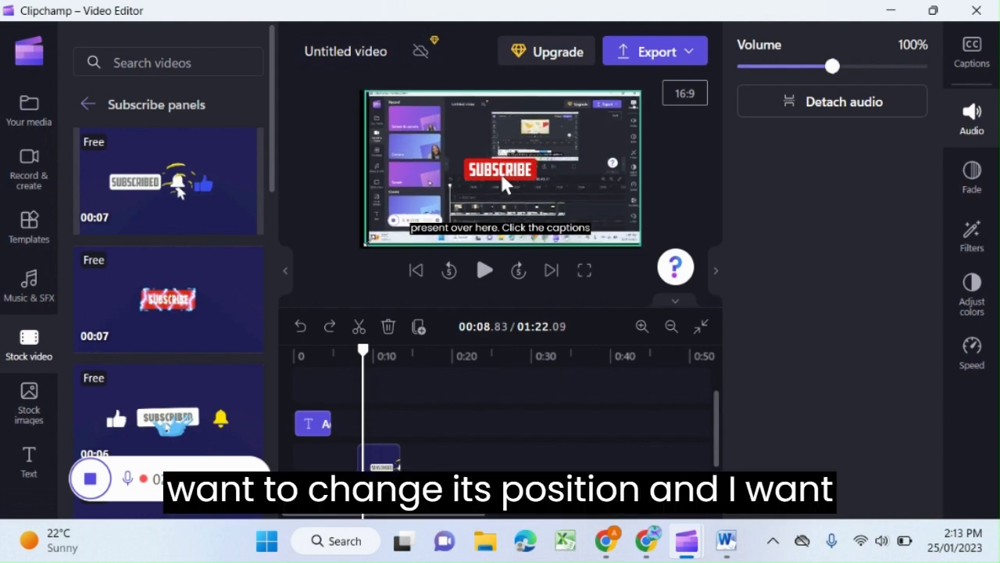
- Shrink and reposition the subscribe overlay in the preview, then replay to review it
click(500, 169)
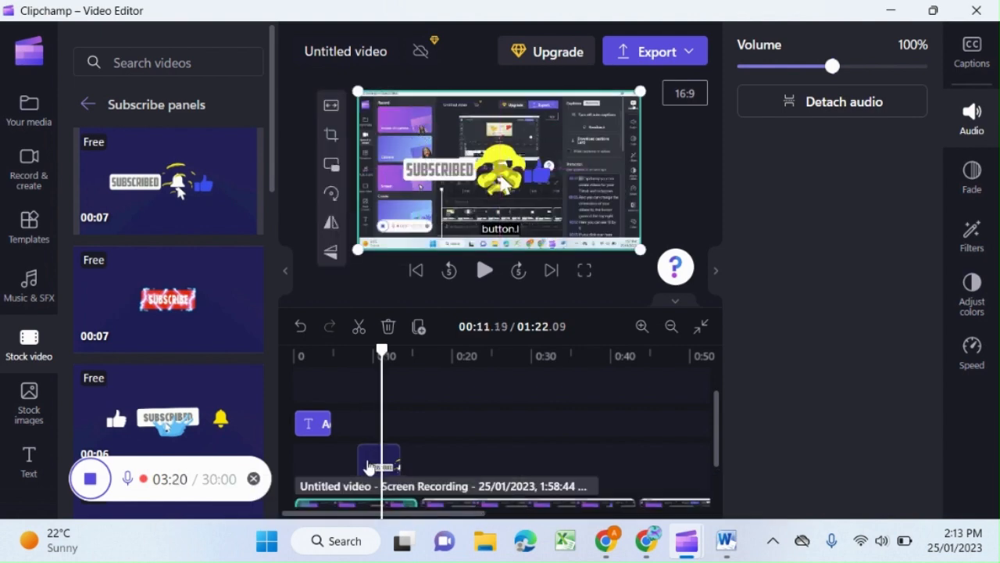
click(378, 466)
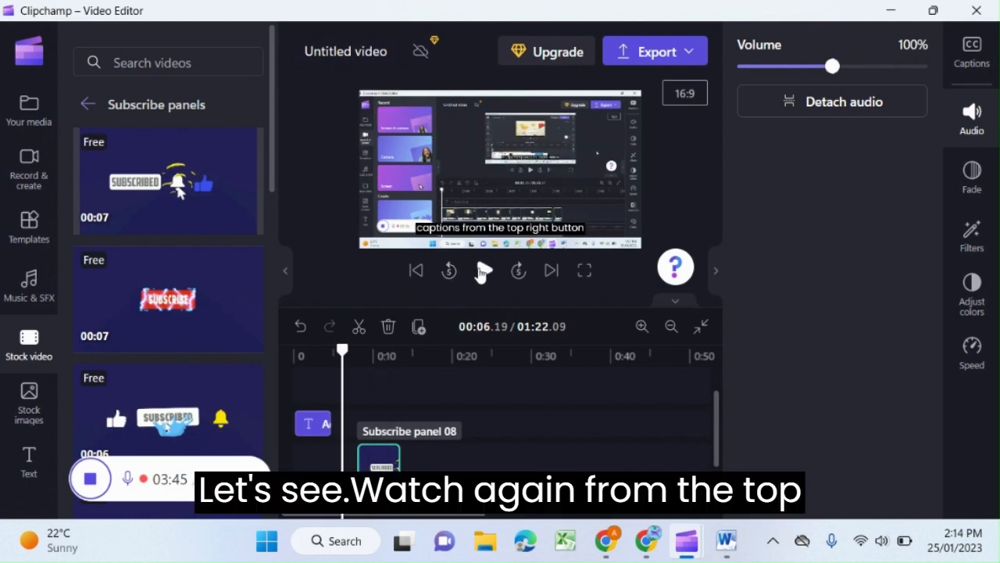
click(483, 271)
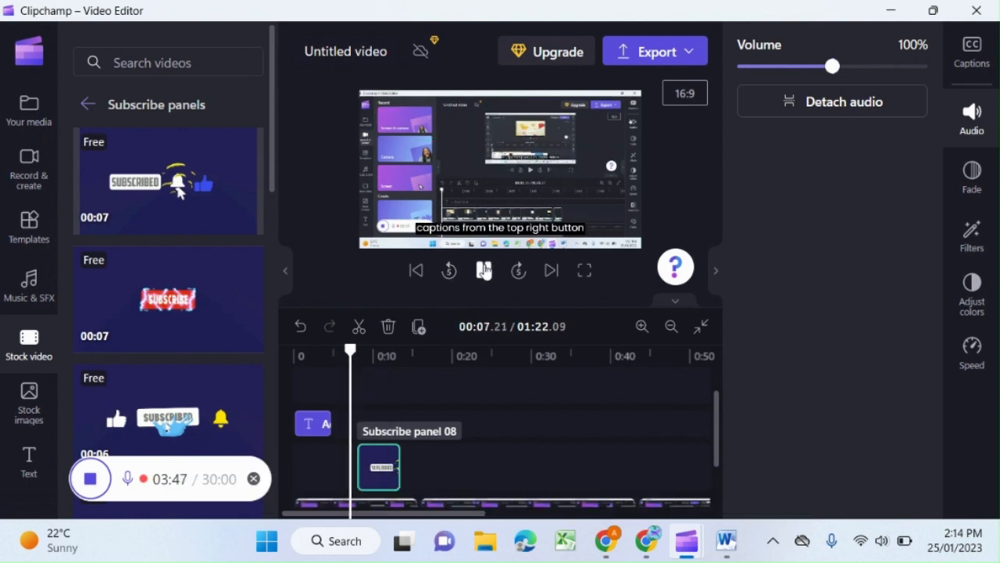